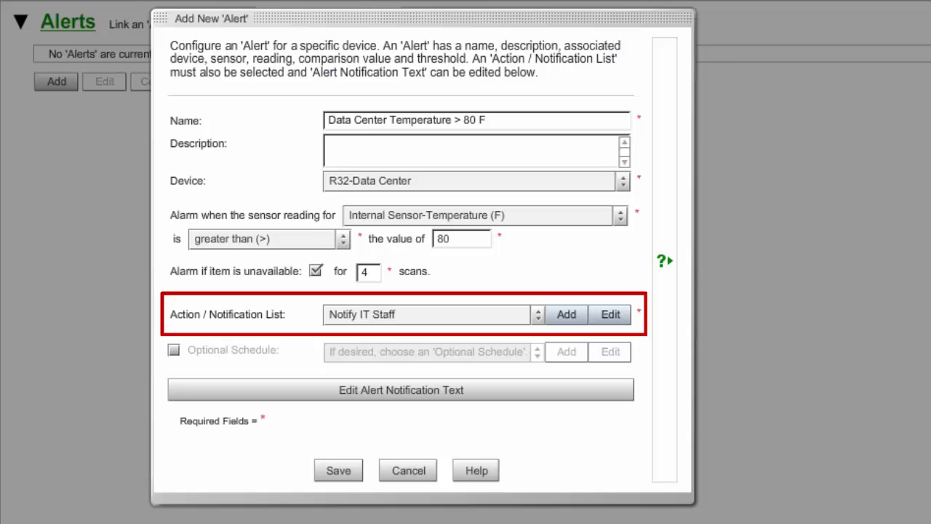
Close the Add New Alert dialog and return to the Device ManageR dashboard.
left_click(610, 314)
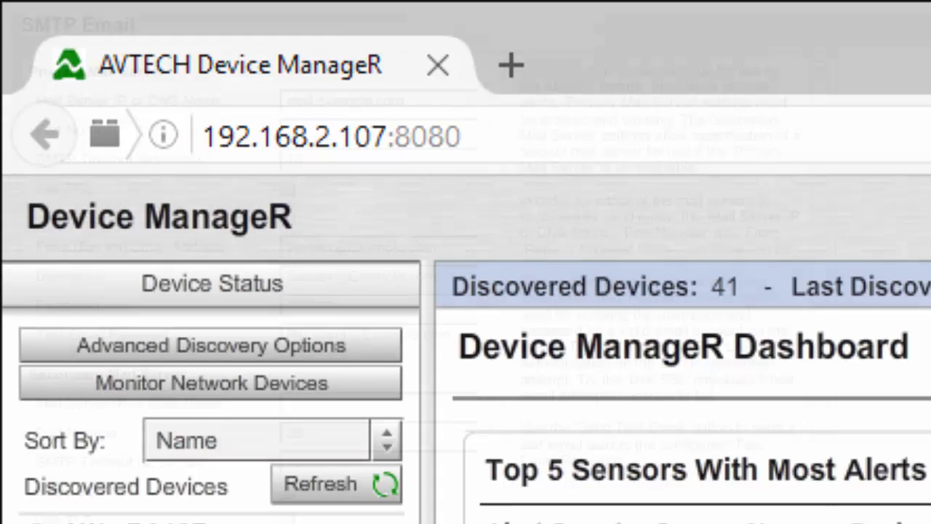
Scroll the left panel down to reach Alerts / Tasks and Action / Notification Lists.
scroll("down", 3)
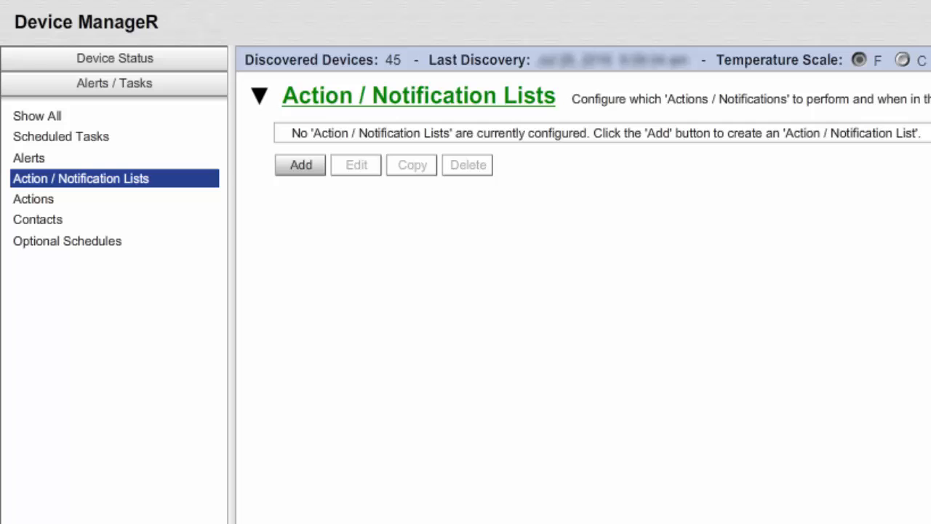
Begin a new Action / Notification List from the empty lists page.
left_click(299, 164)
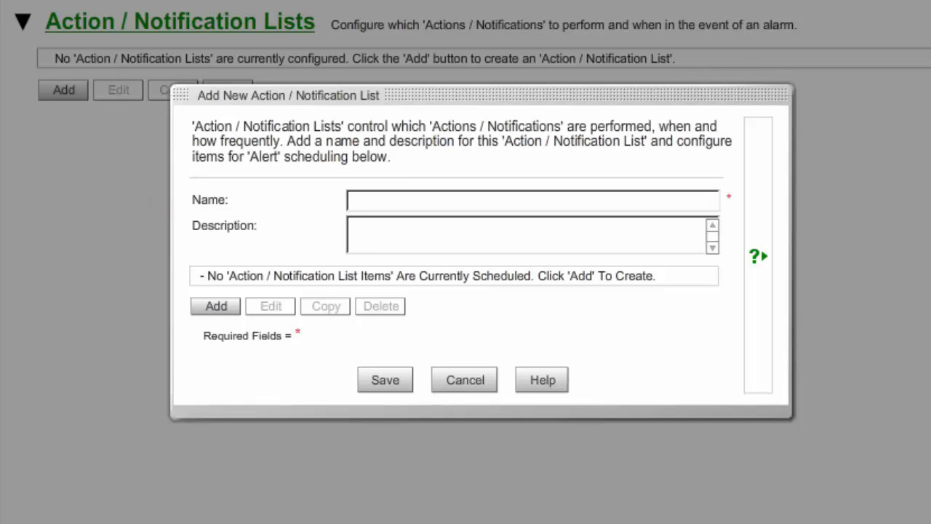
Name the list 'Notify IT Staff' and start adding a list item to it.
type("Notify IT Staff")
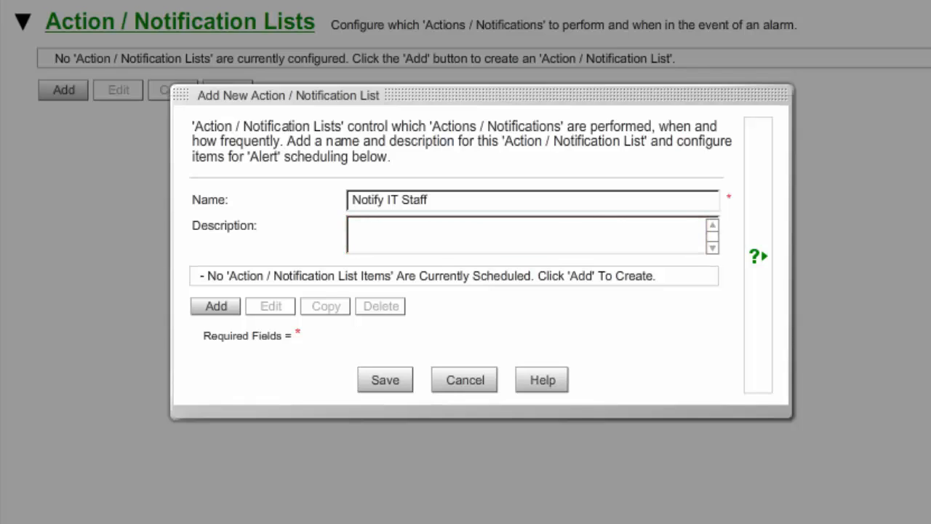
left_click(215, 306)
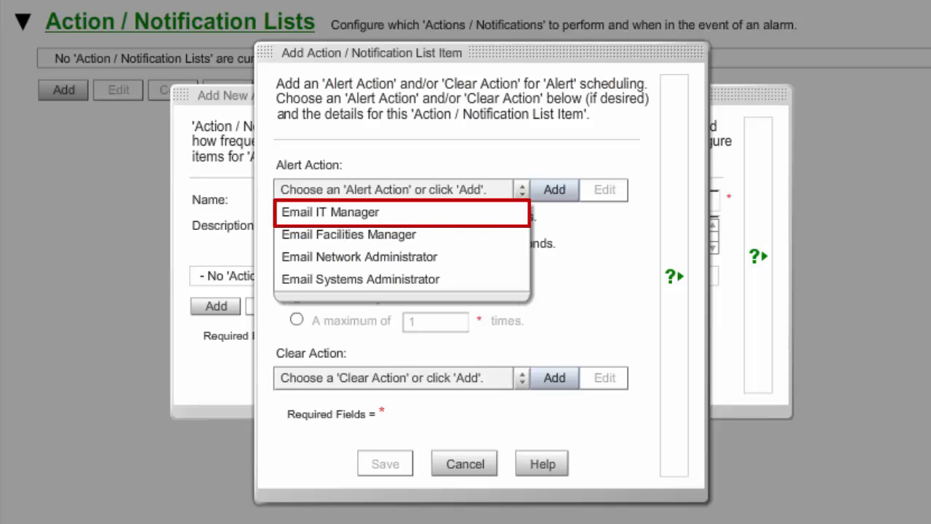
Choose Email IT Manager as the list item's alert action.
left_click(329, 213)
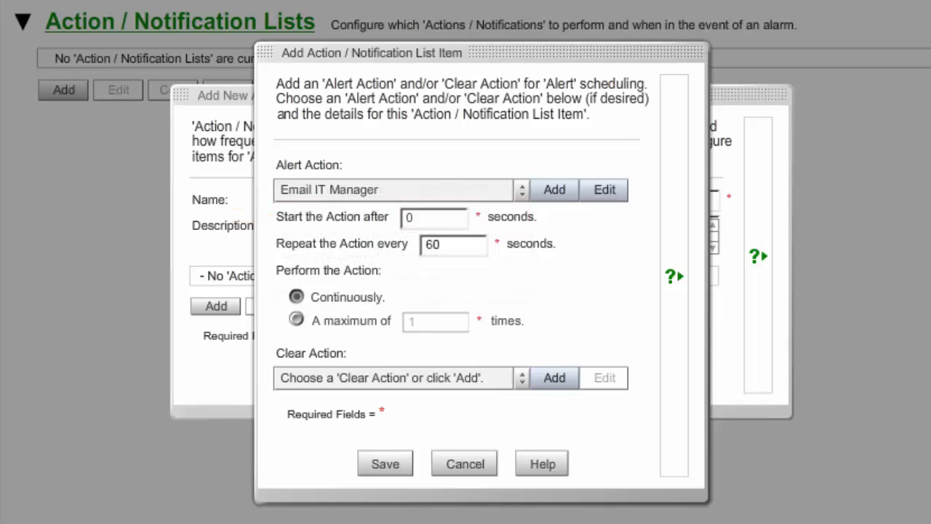
left_click(434, 218)
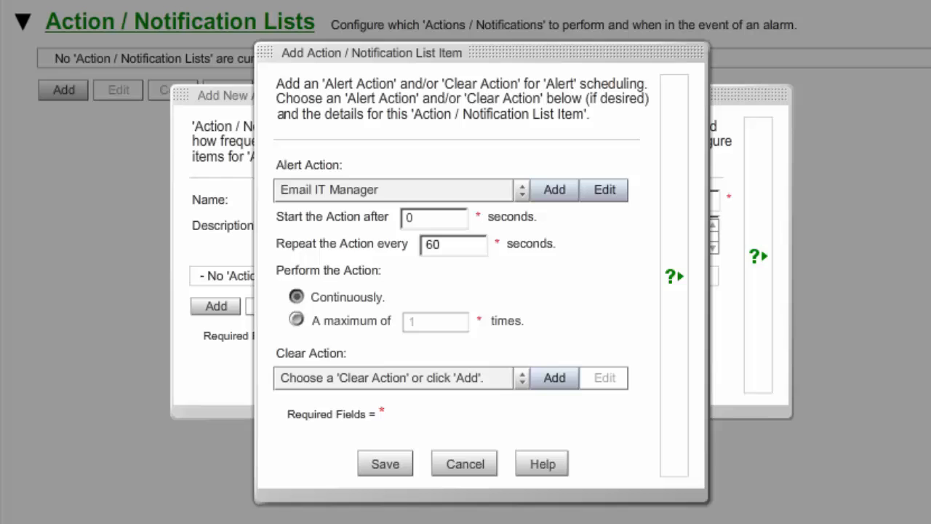
Repeat the Email IT Manager action every 300 seconds, a maximum of 3 times.
type("300")
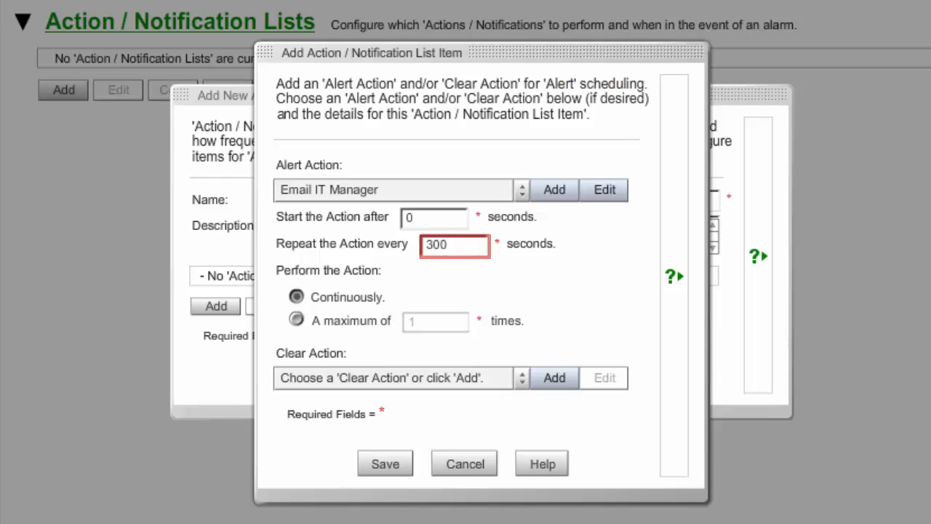
left_click(454, 245)
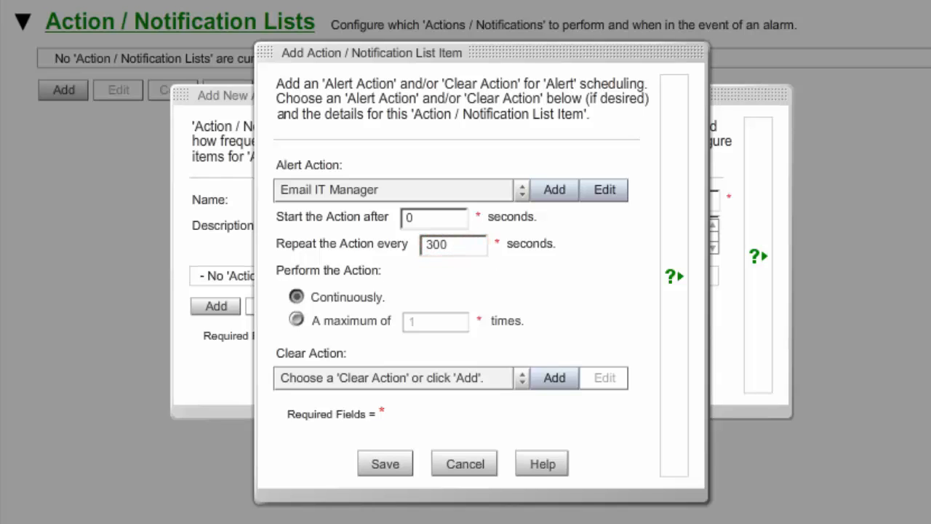
left_click(296, 297)
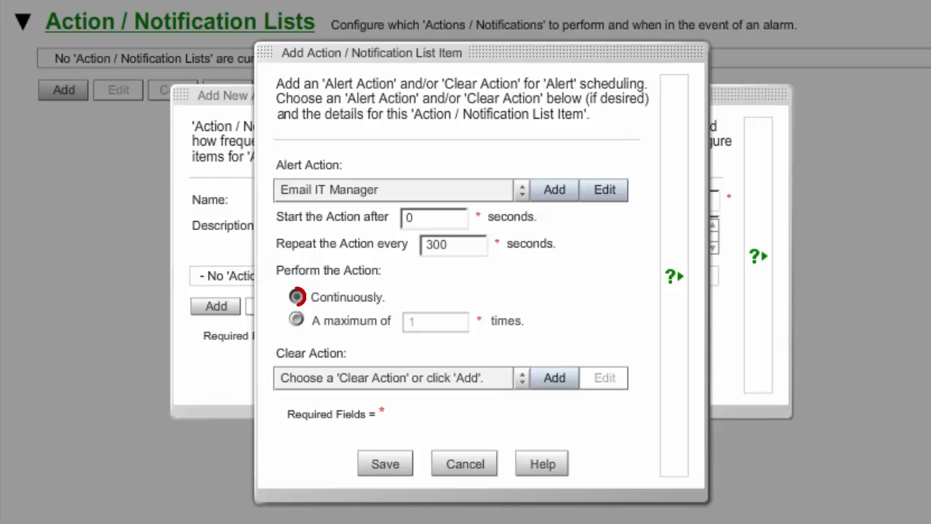
left_click(297, 297)
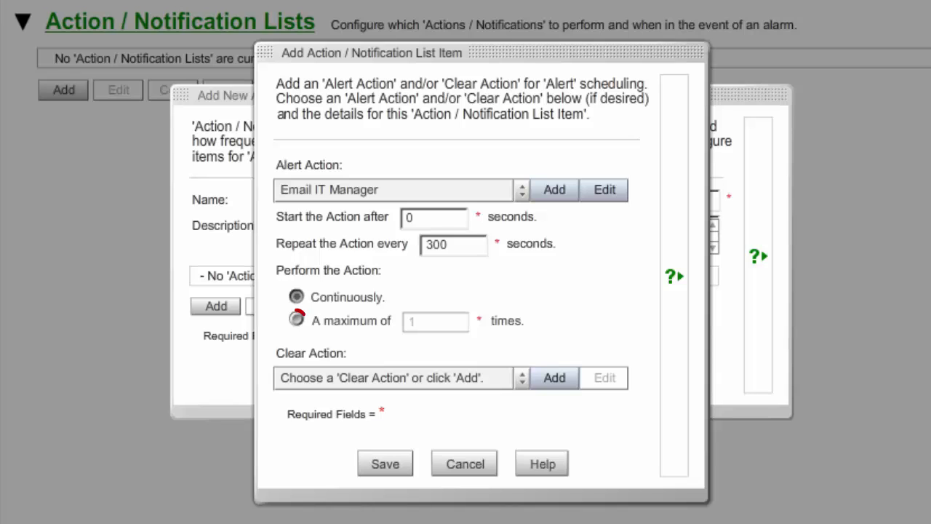
left_click(297, 320)
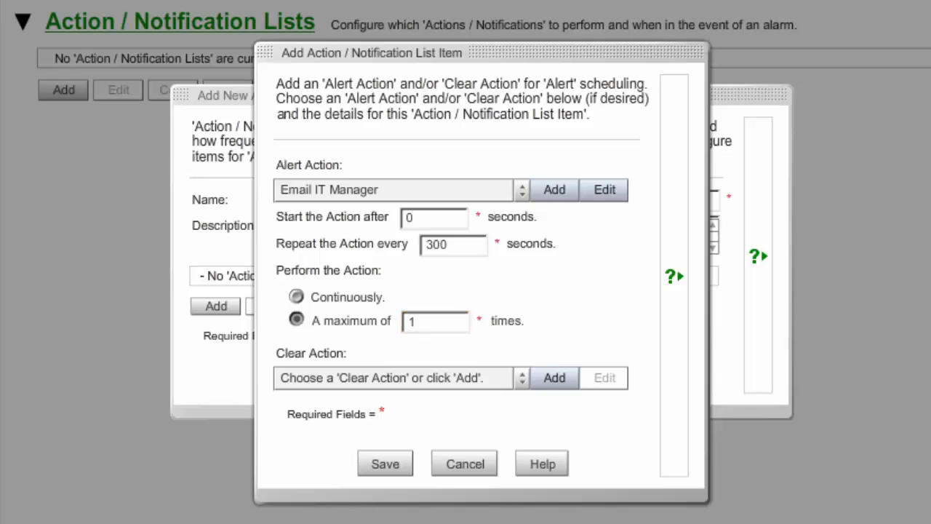
type("3")
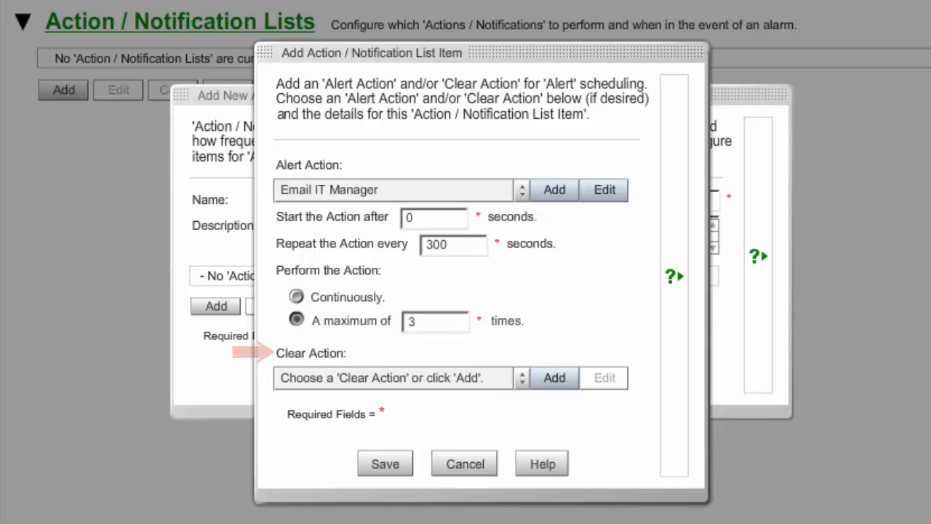
Make Email IT Manager the clear action and save the item into Notify IT Staff.
left_click(521, 378)
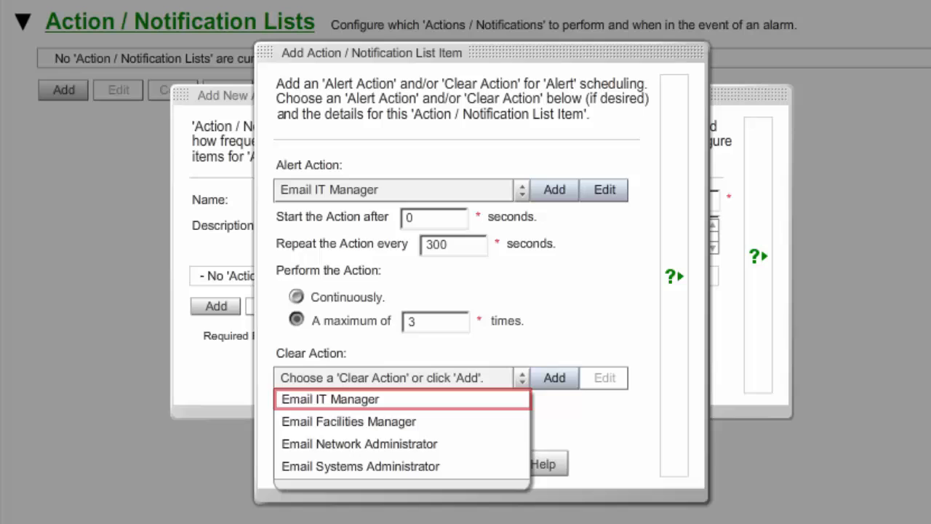
left_click(330, 399)
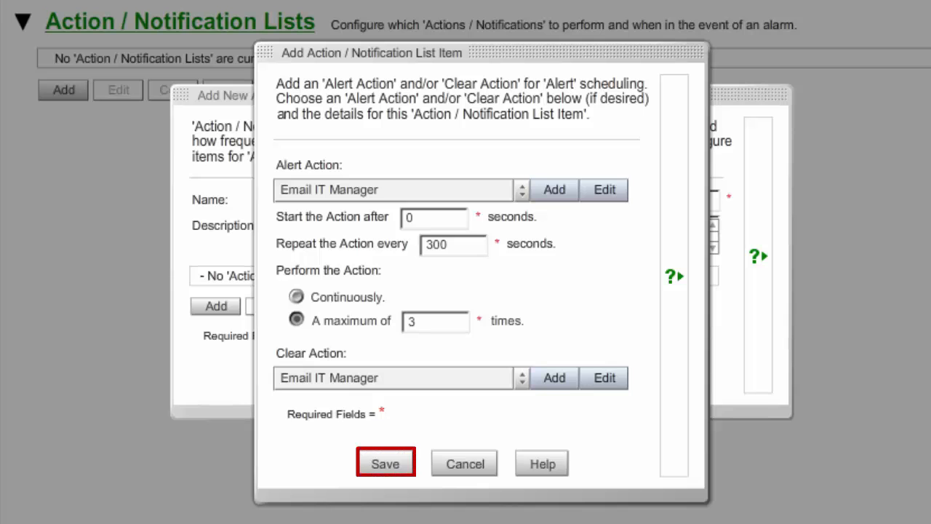
left_click(384, 463)
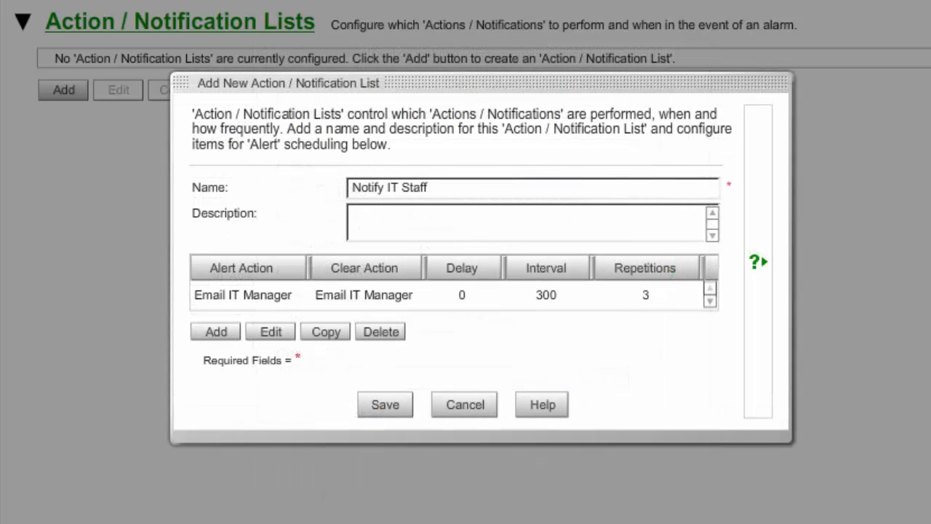